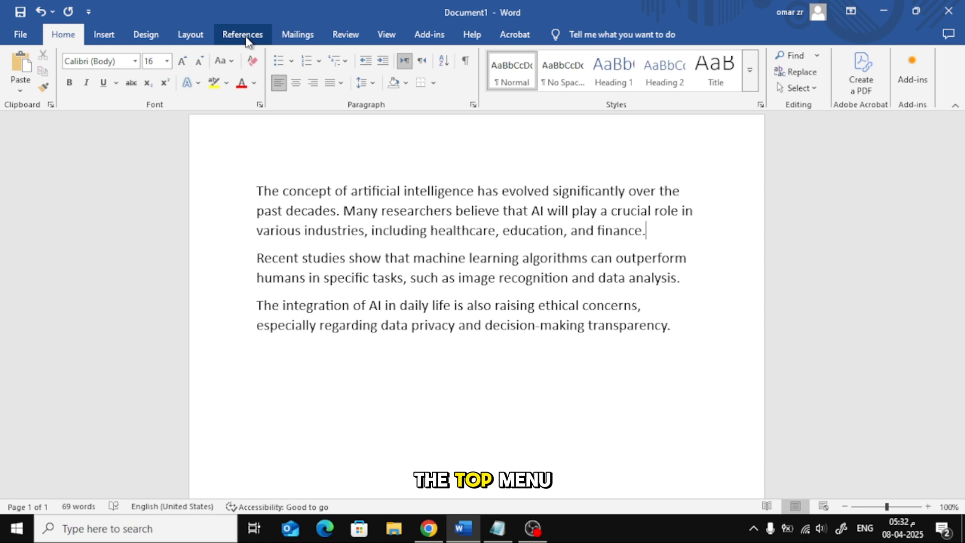
Step: Switch the document's citation style from APA to IEEE in the References tools
left_click(242, 34)
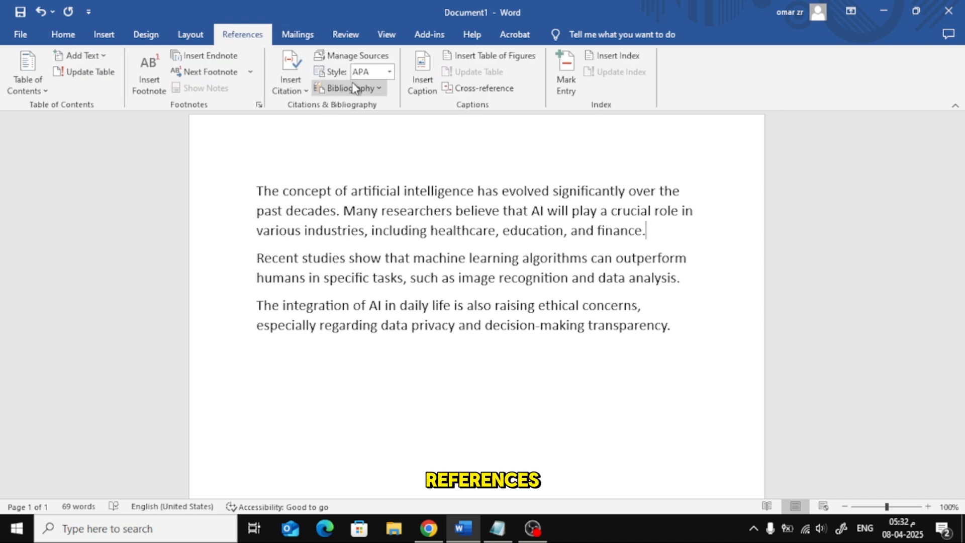
left_click(388, 72)
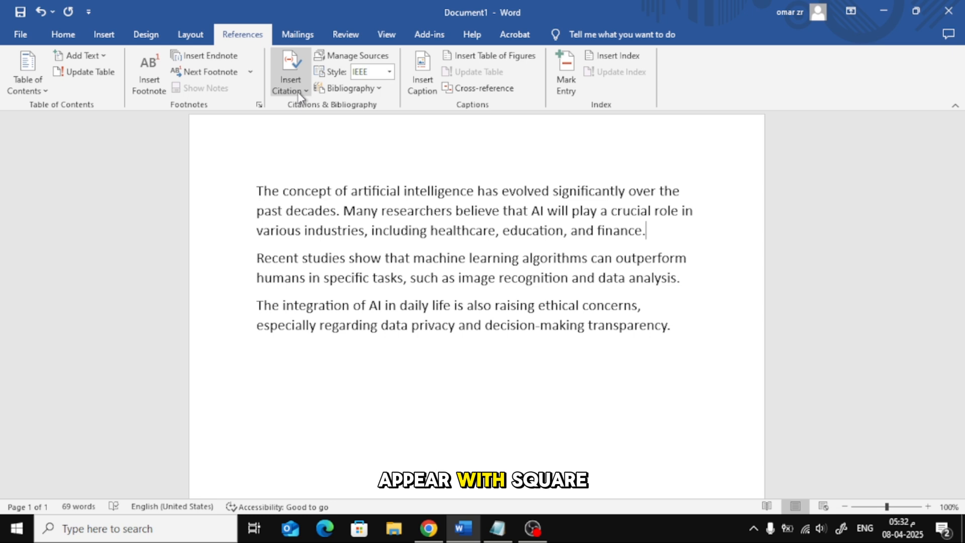
Step: Start a new source via Add New Source with Book as the source type
left_click(288, 80)
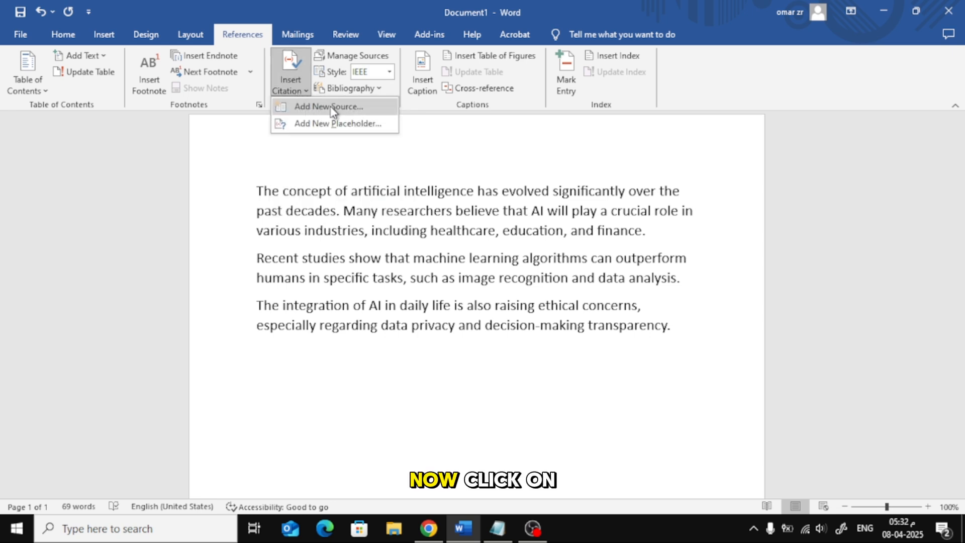
left_click(332, 107)
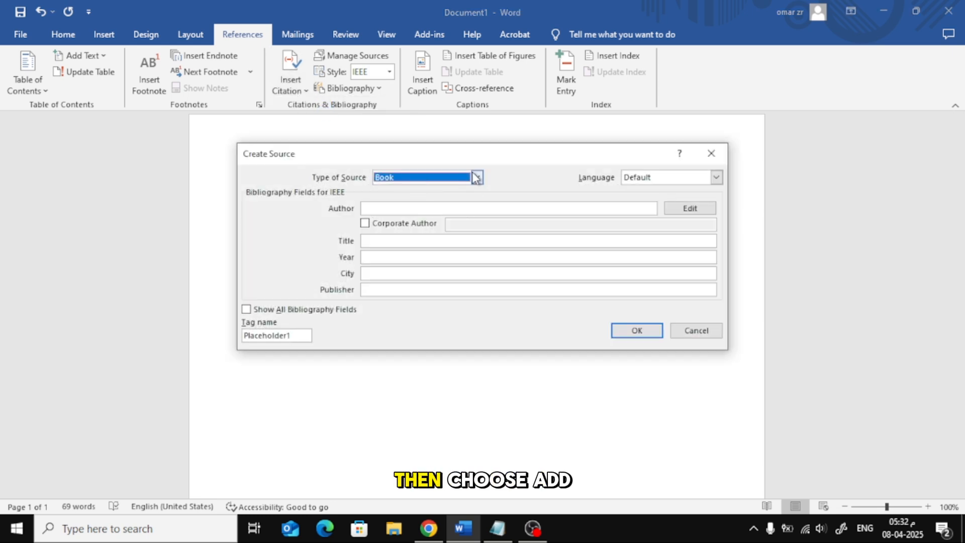
left_click(477, 177)
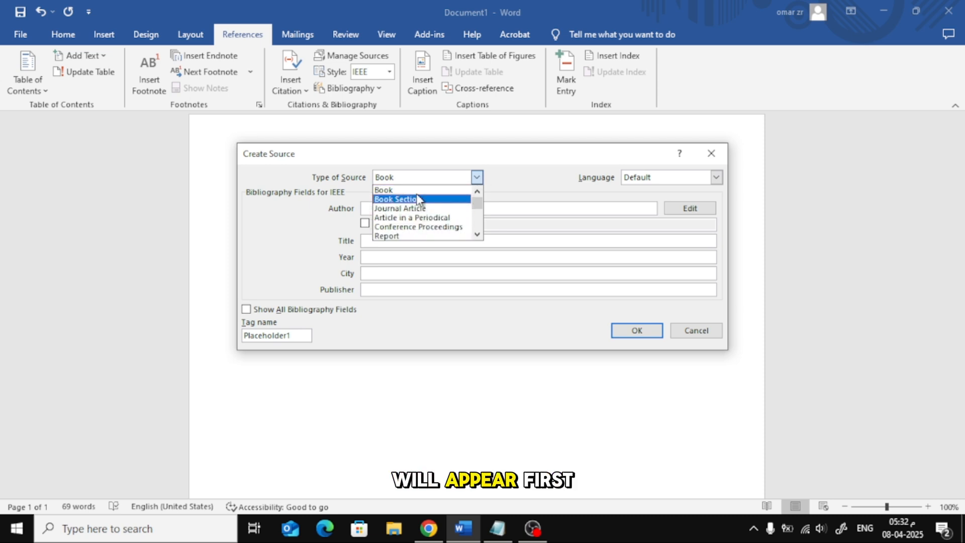
scroll("down", 3)
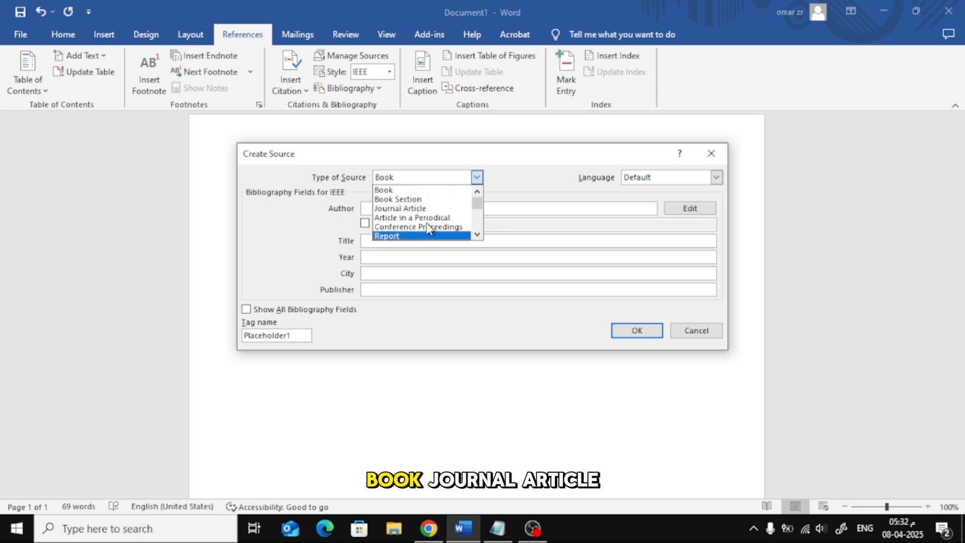
left_click(383, 190)
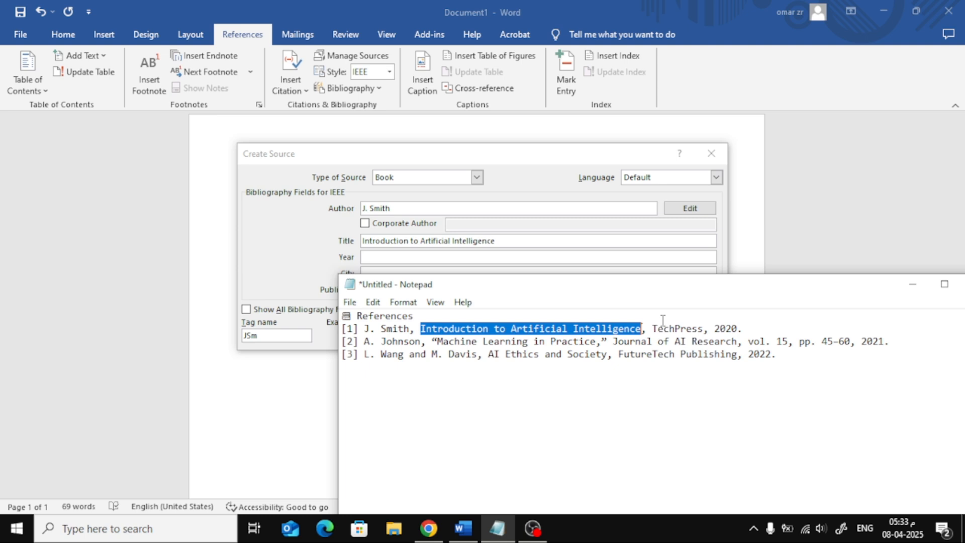
Step: Enter publisher TechPress and year 2020, saving J. Smith's book as citation [1]
double_click(676, 328)
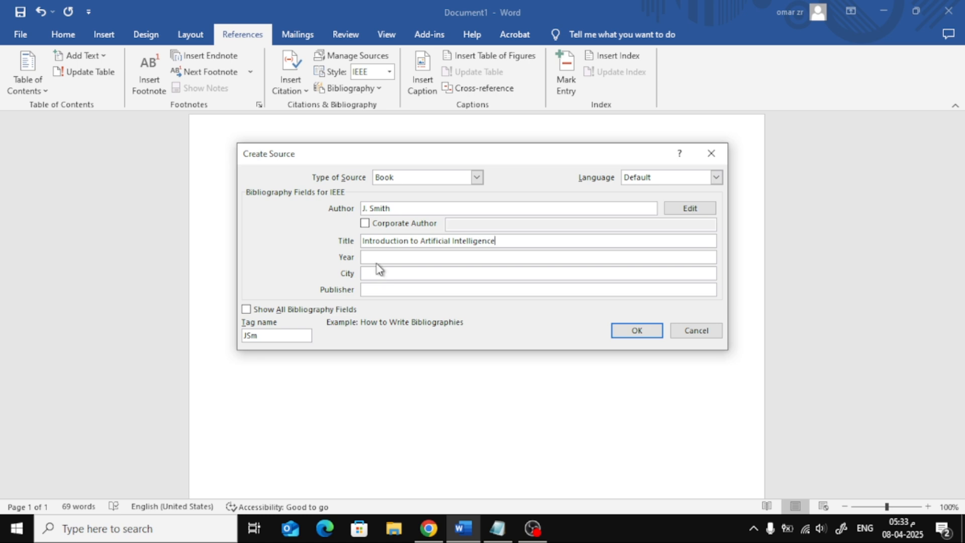
type("TechPress")
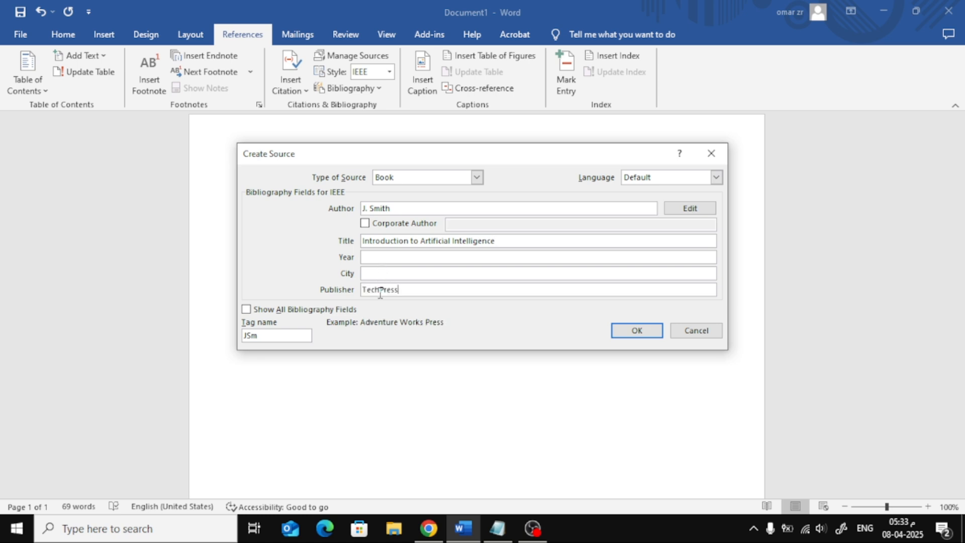
type("2020")
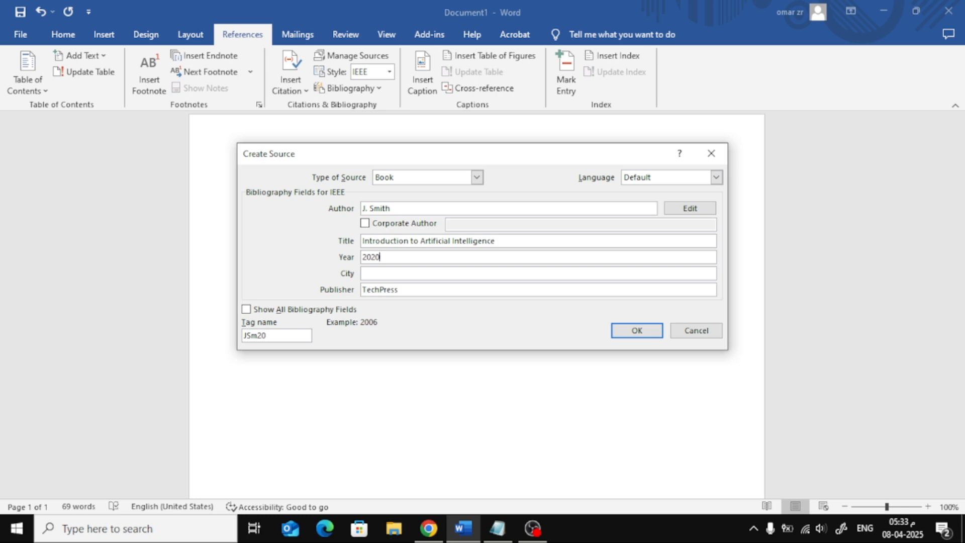
left_click(636, 329)
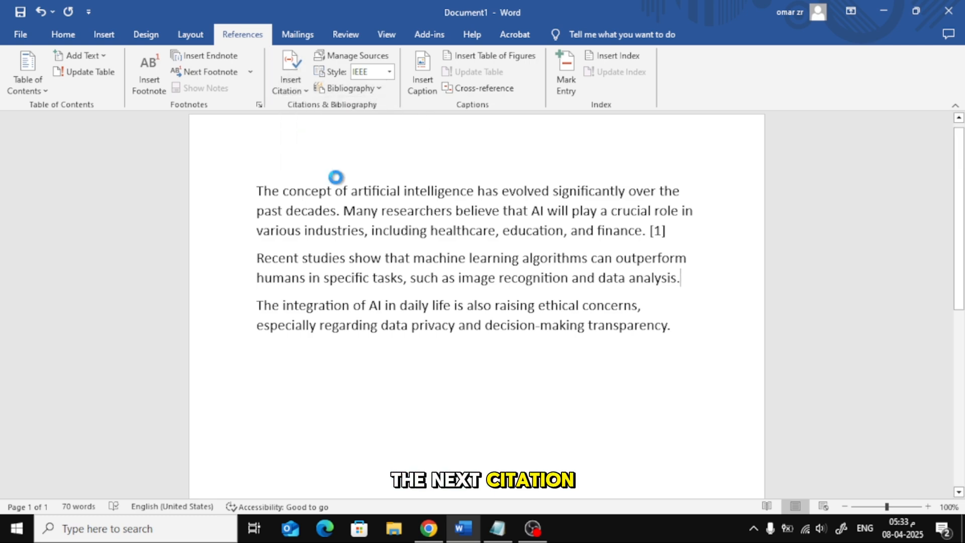
Step: Add A. Johnson, Machine Learning in Practice, 2021 as a source cited as [2]
left_click(290, 75)
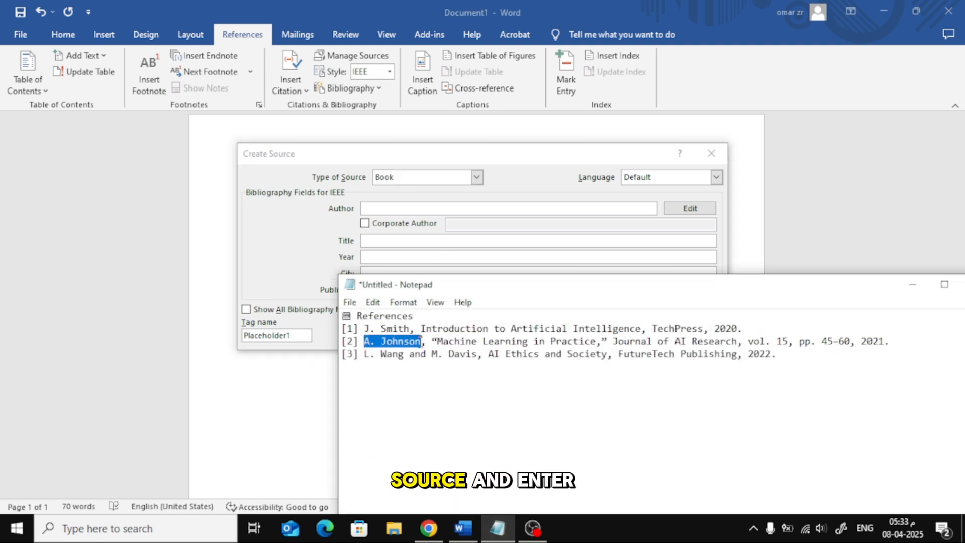
type("A. Johnson")
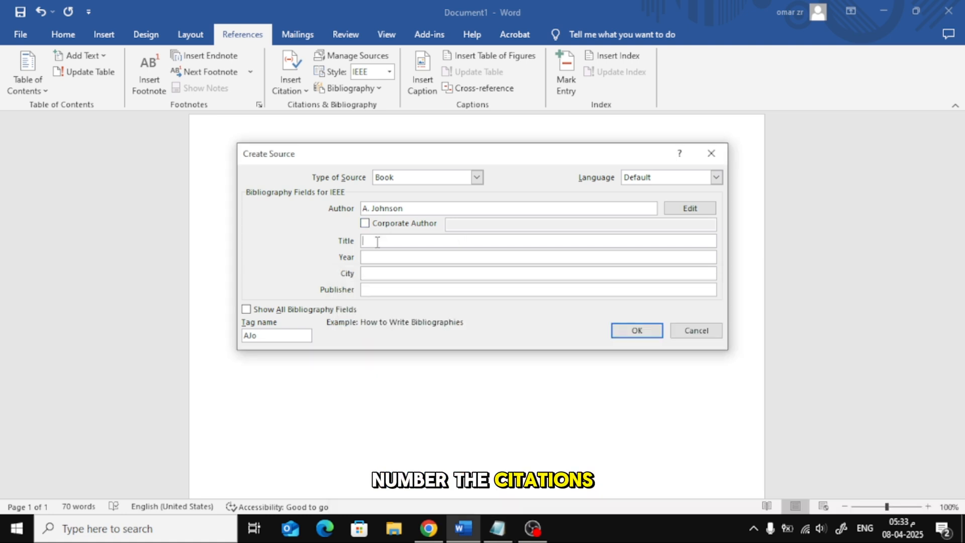
type("Machine Learning in Practice")
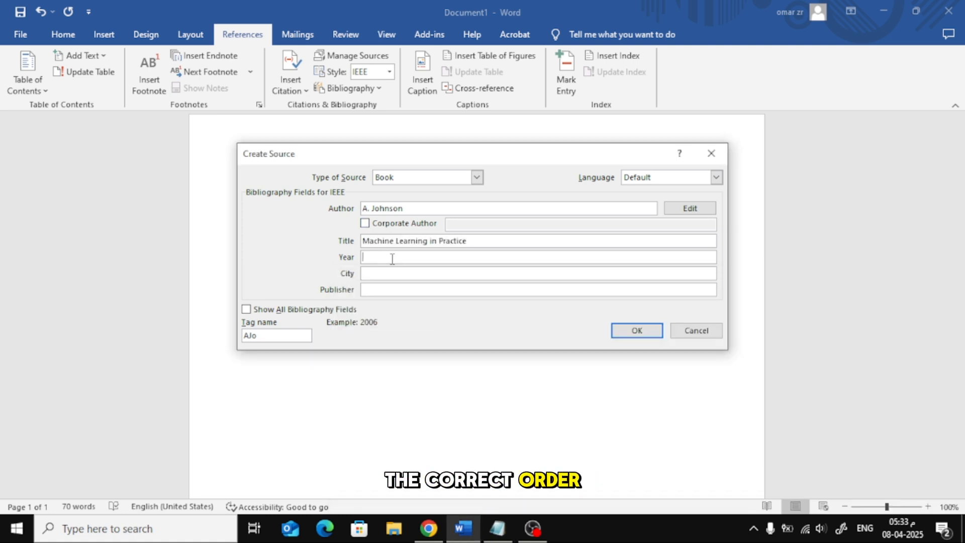
type("2021")
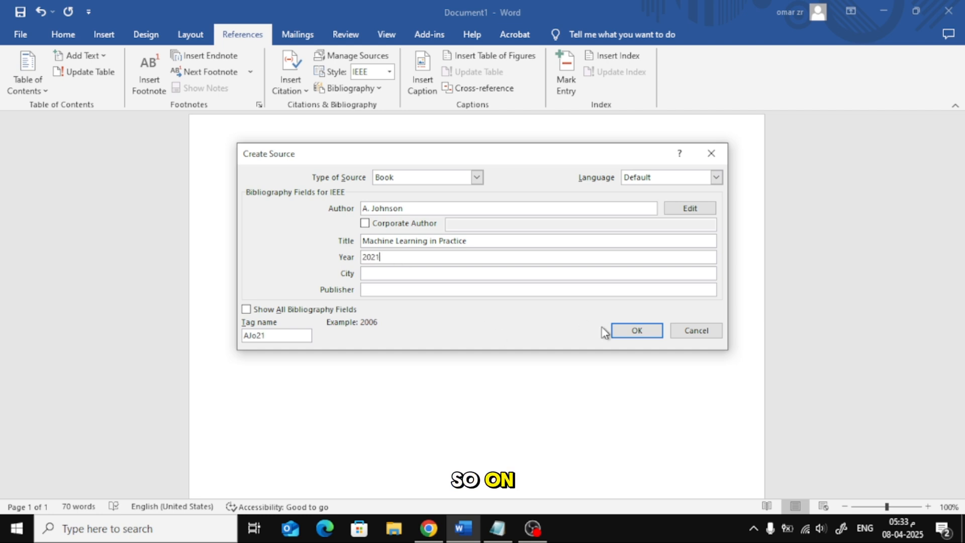
left_click(637, 330)
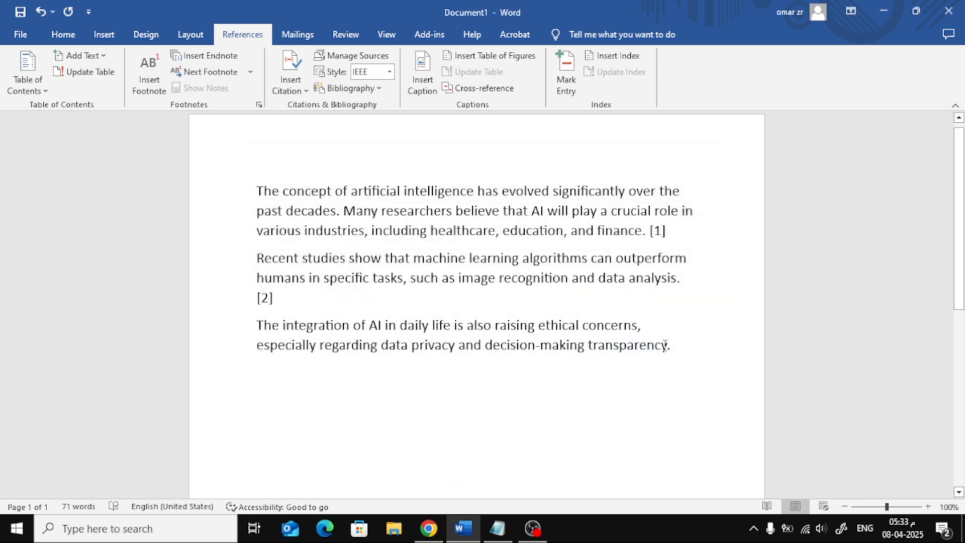
Step: Cite a new source as [3] after the third paragraph and move to the empty line below
left_click(287, 66)
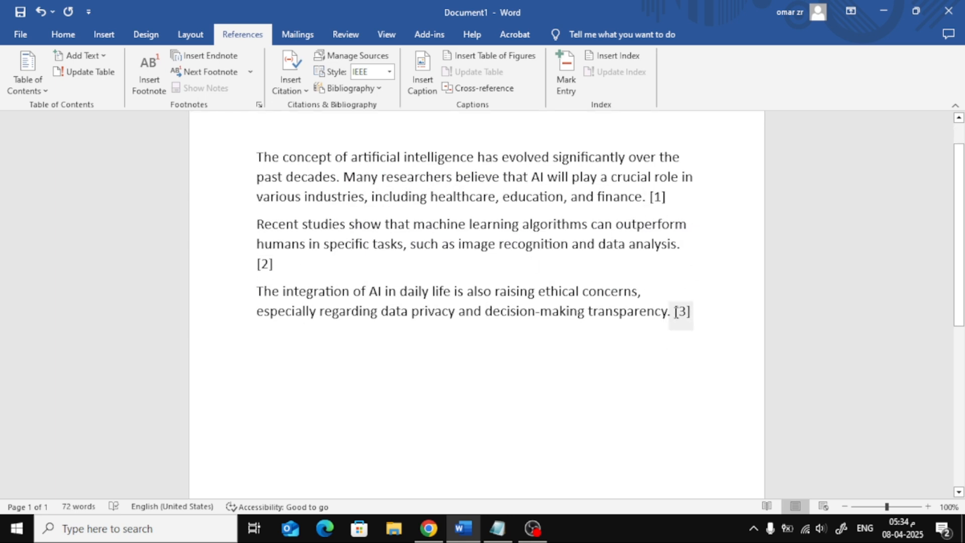
left_click(698, 325)
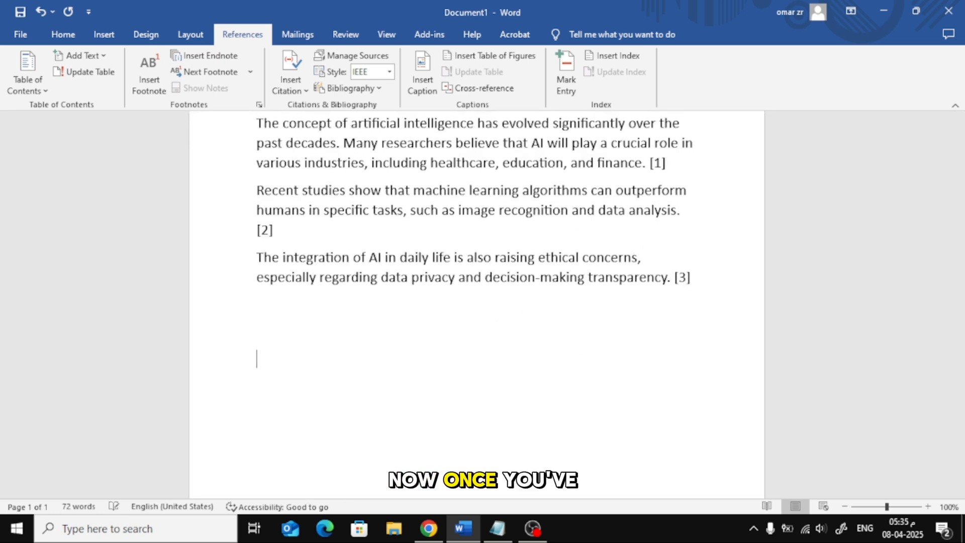
Step: Bring up the built-in Bibliography, References and Works Cited layouts for the end of the document
left_click(348, 88)
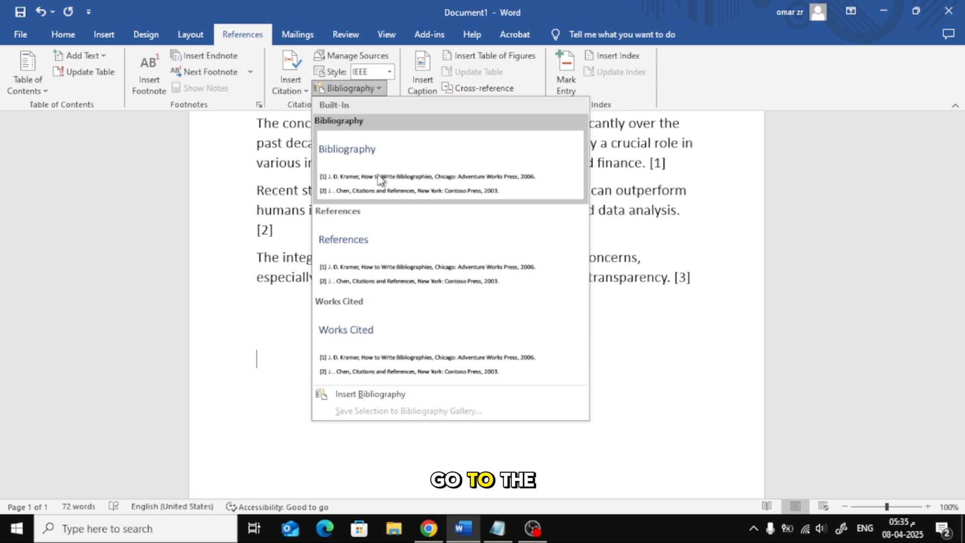
mouse_move(410, 191)
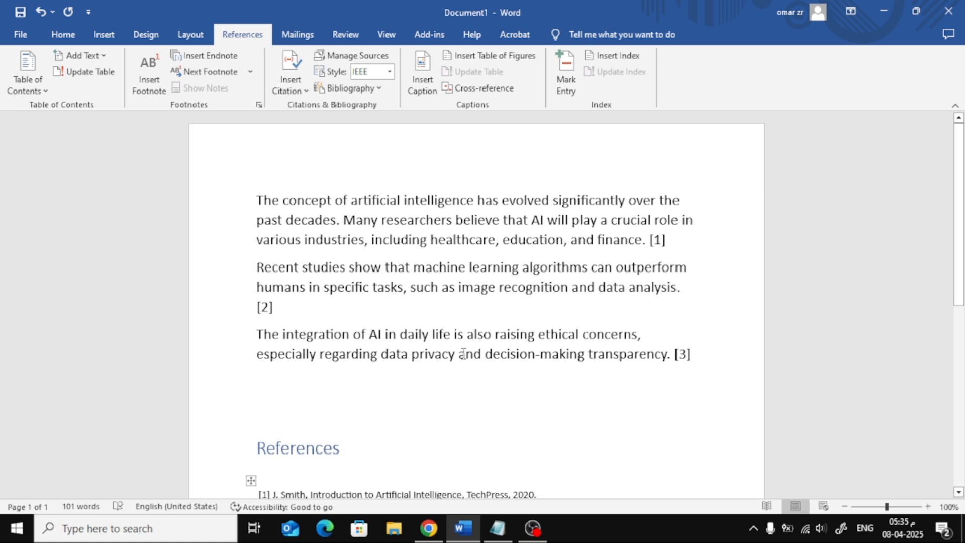
scroll("down", 3)
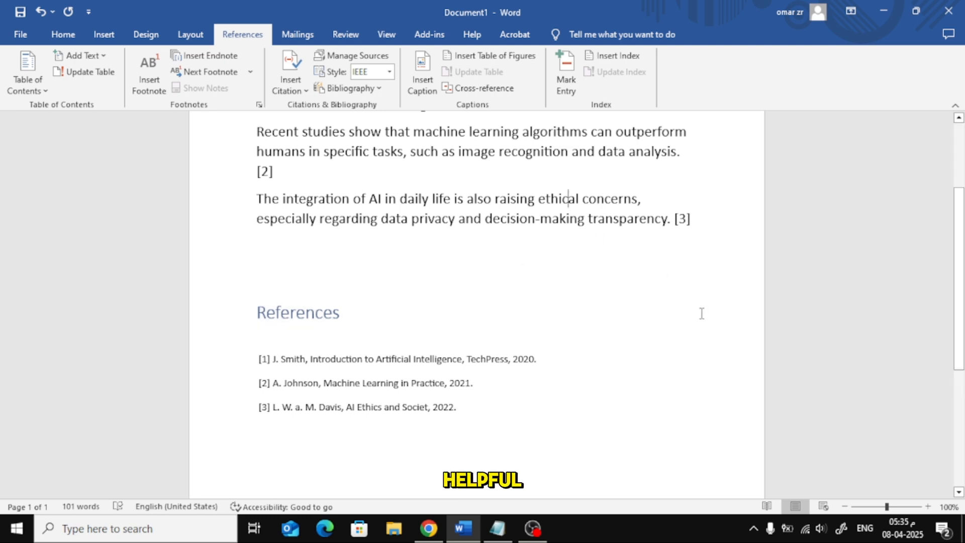
scroll("up", 3)
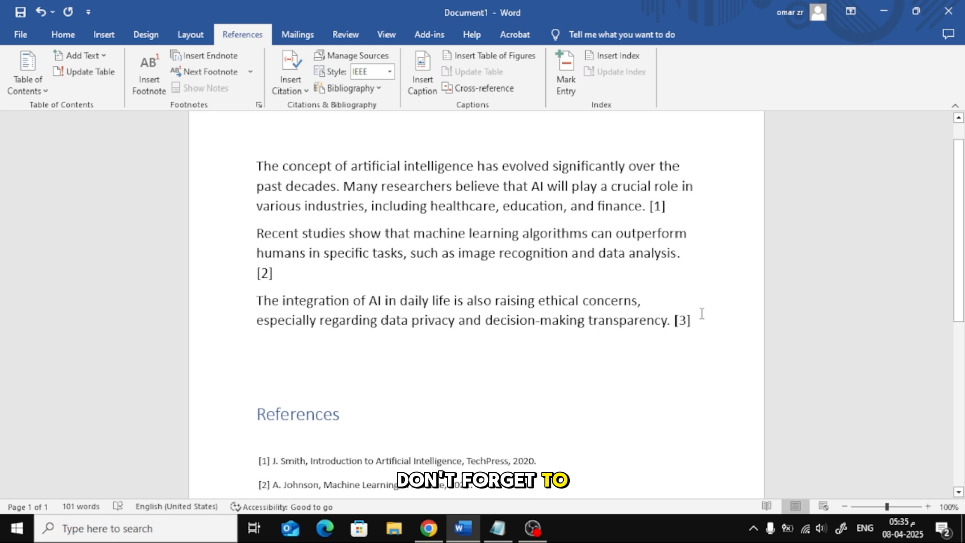
scroll("down", 3)
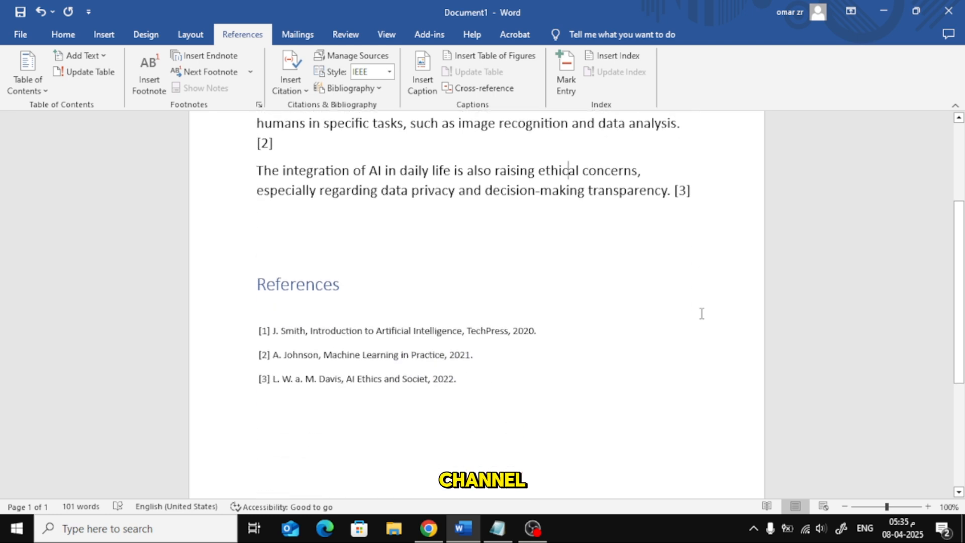